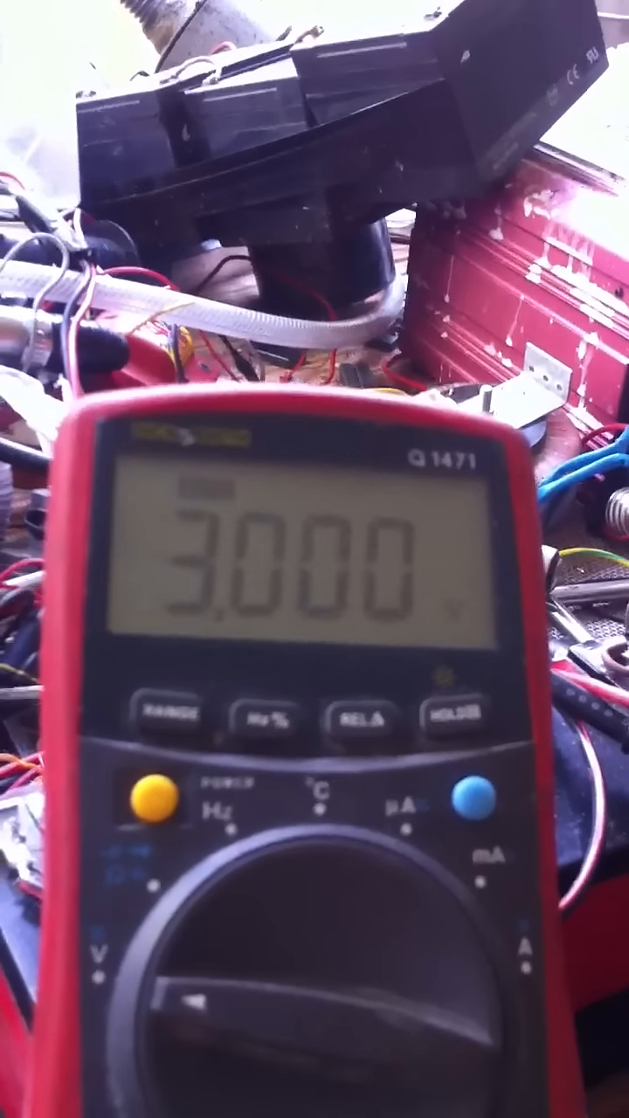
pyautogui.moveTo(314, 559)
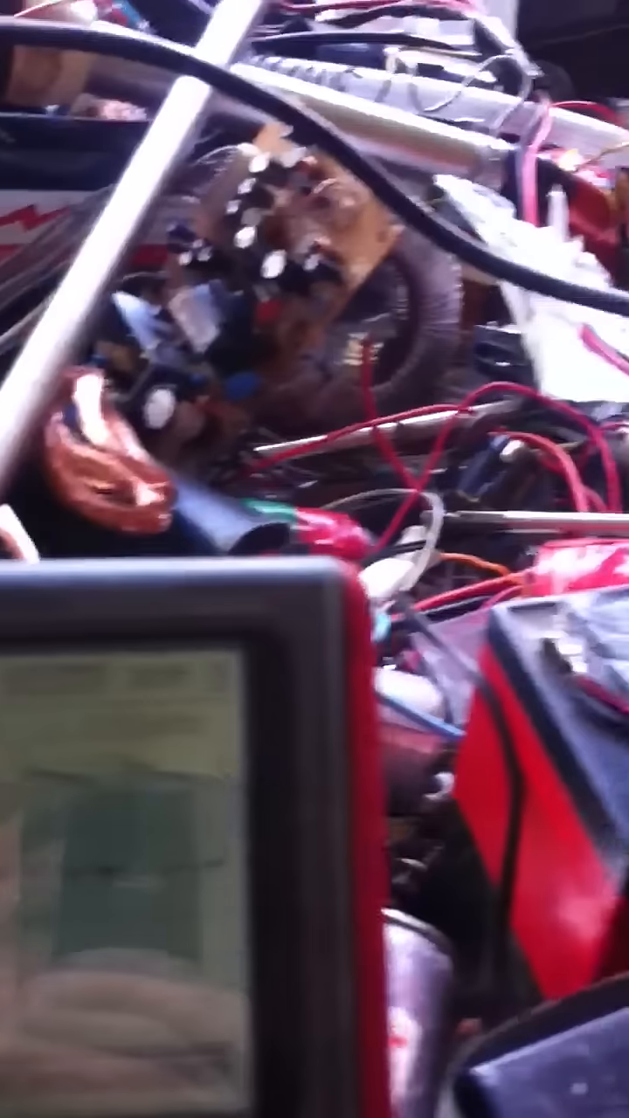